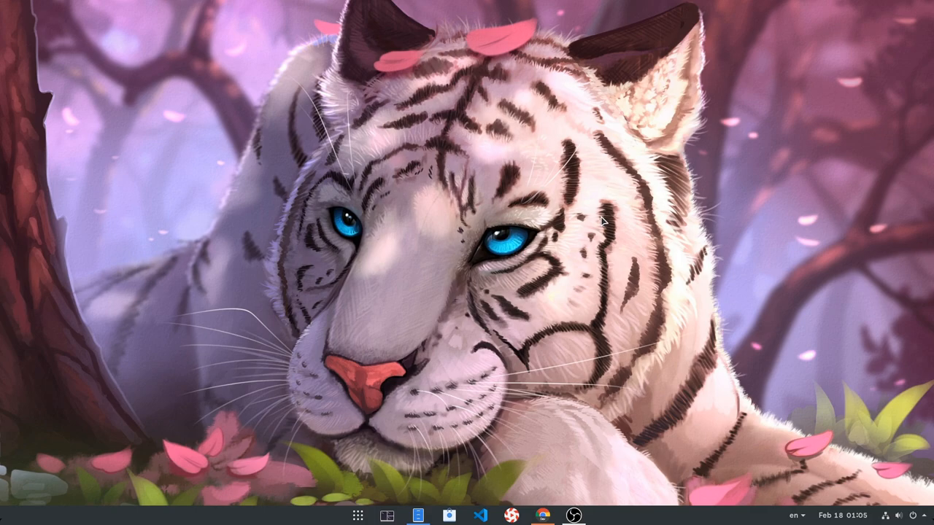
- Search the Activities overview for "exte" to find the Extensions app
text(exte)
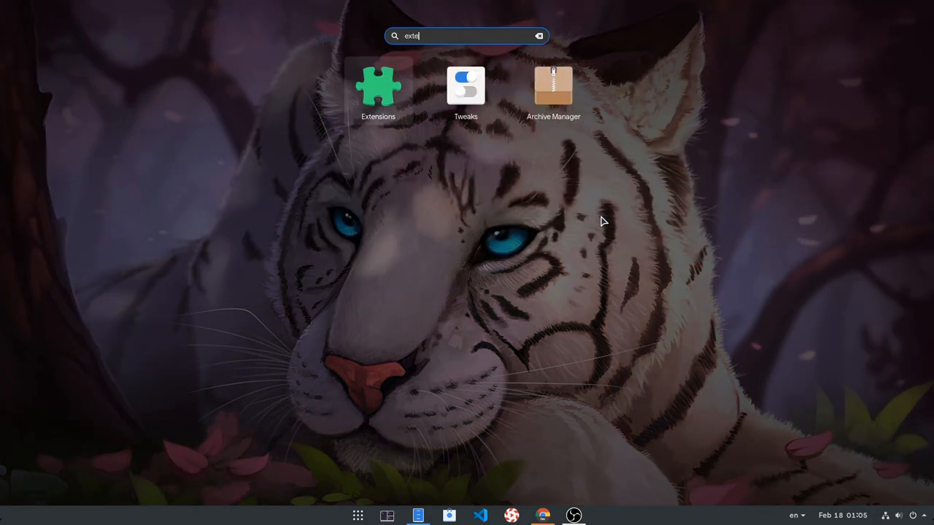
- Launch Extensions, move its window upper left and open the Floating Dock settings
click(378, 85)
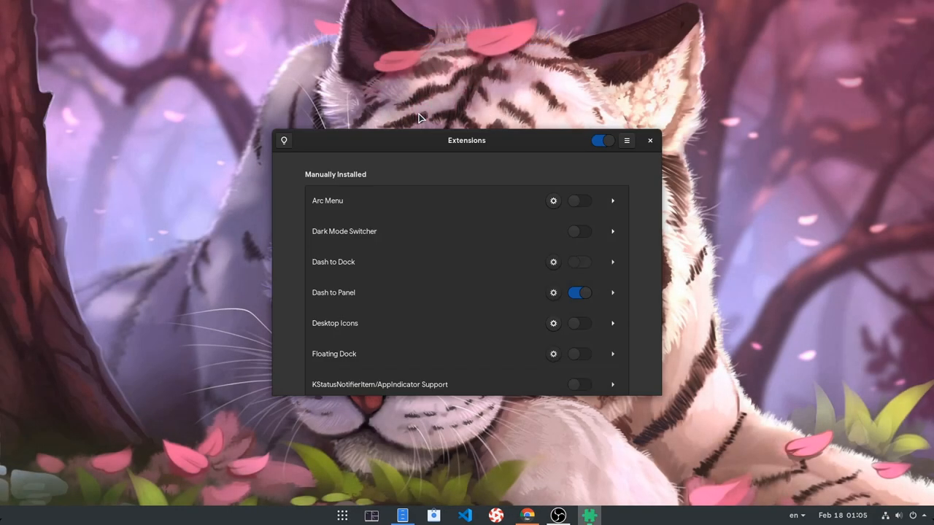
mouse_move(552, 356)
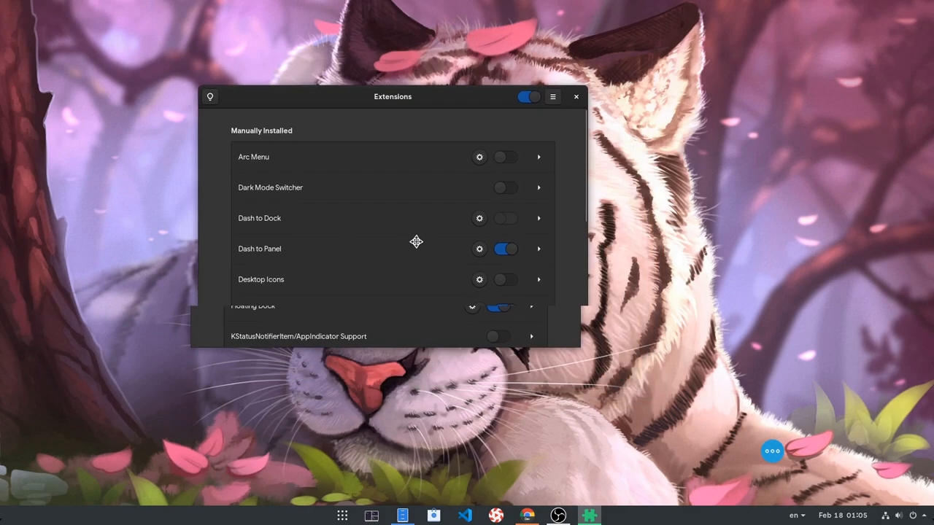
drag(392, 96, 240, 61)
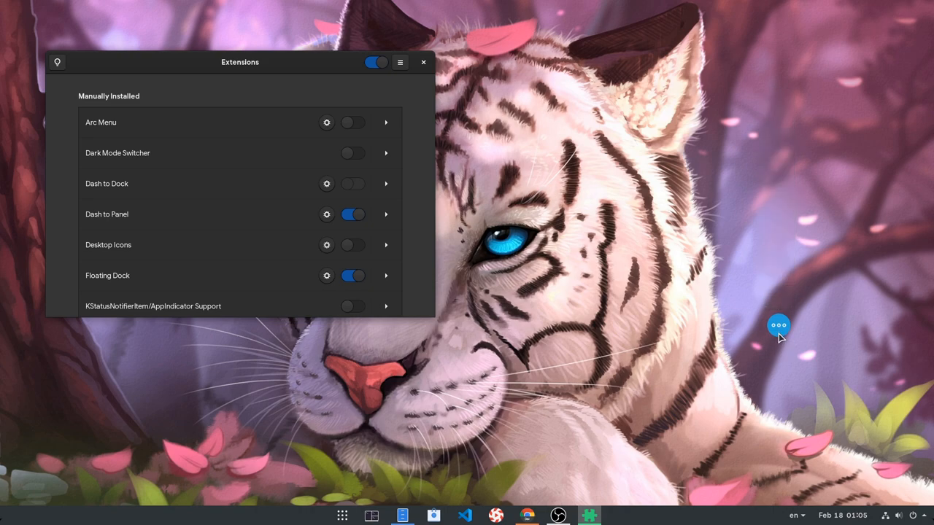
click(779, 325)
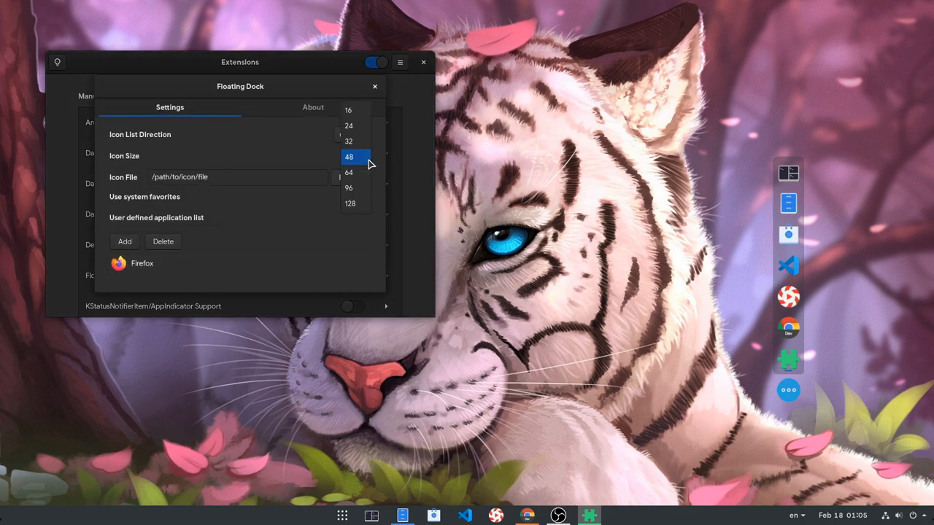
- Set Floating Dock icon size to 96 and icon list direction to left
click(349, 187)
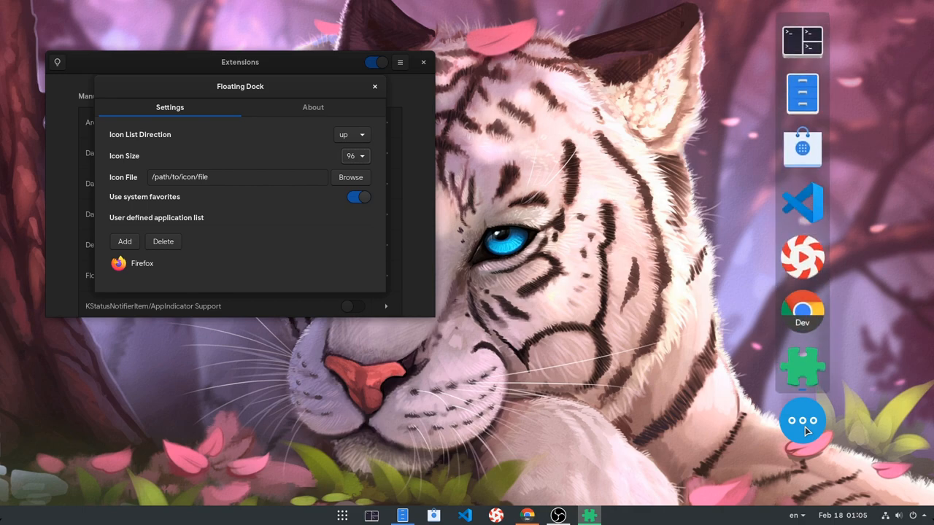
click(352, 134)
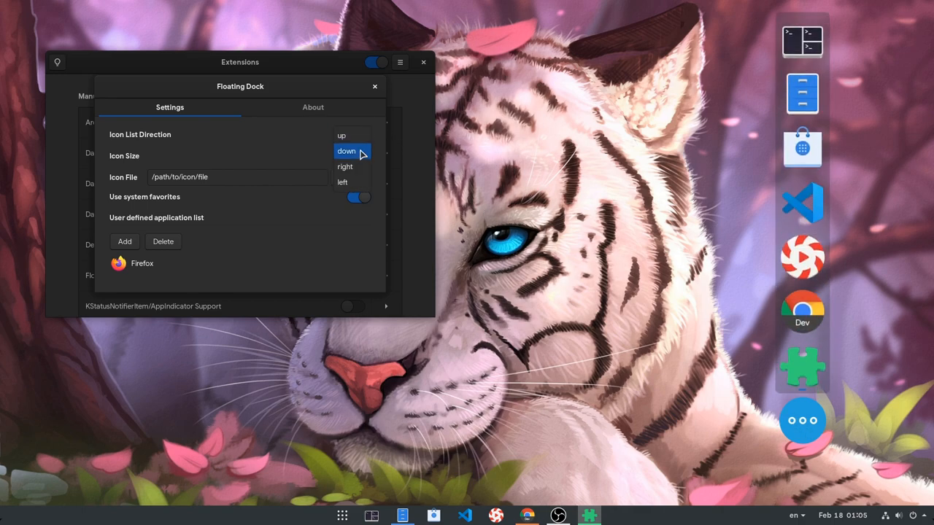
click(341, 183)
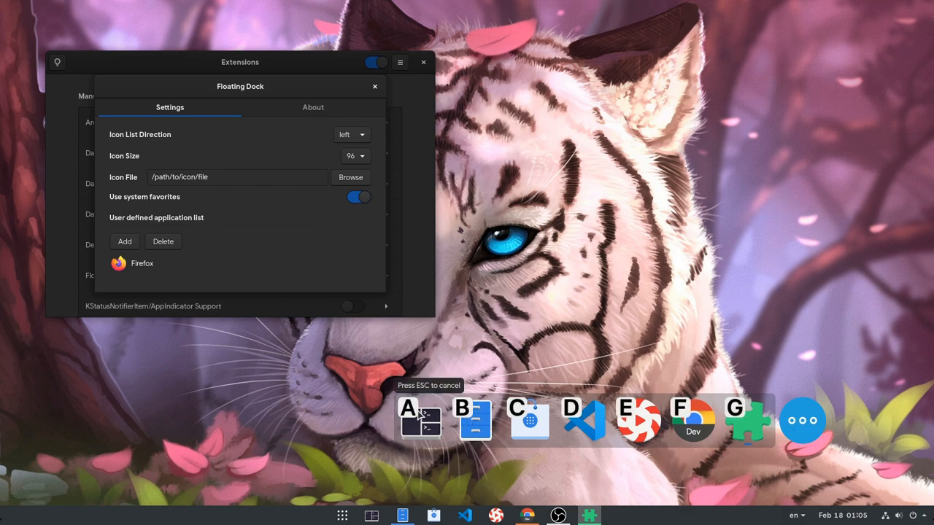
mouse_move(636, 438)
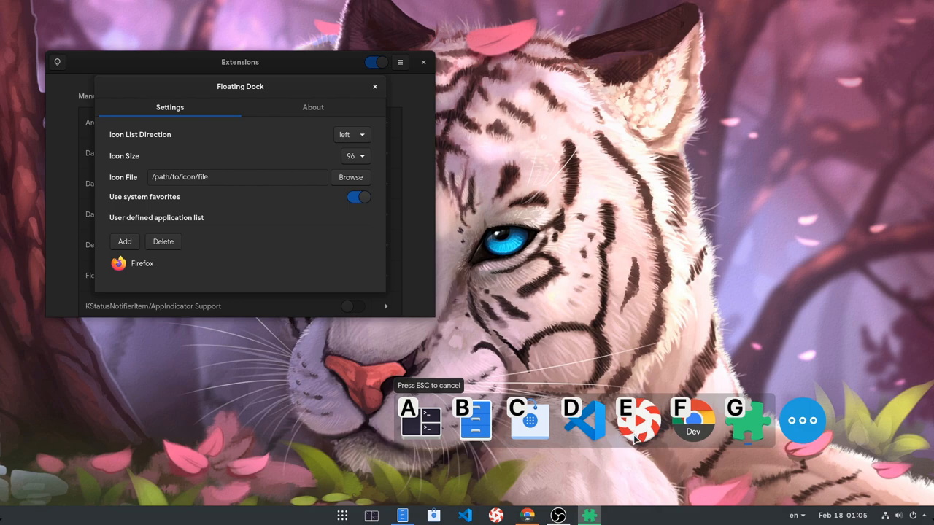
mouse_move(626, 463)
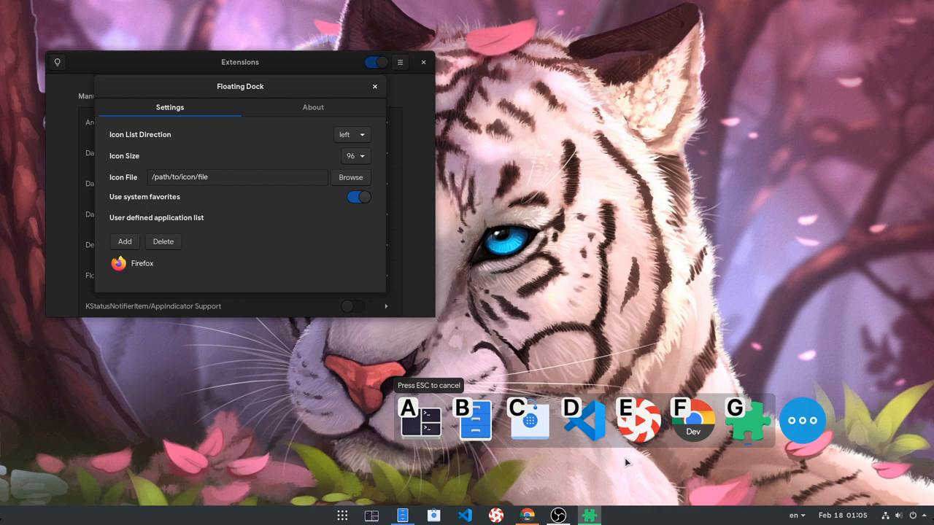